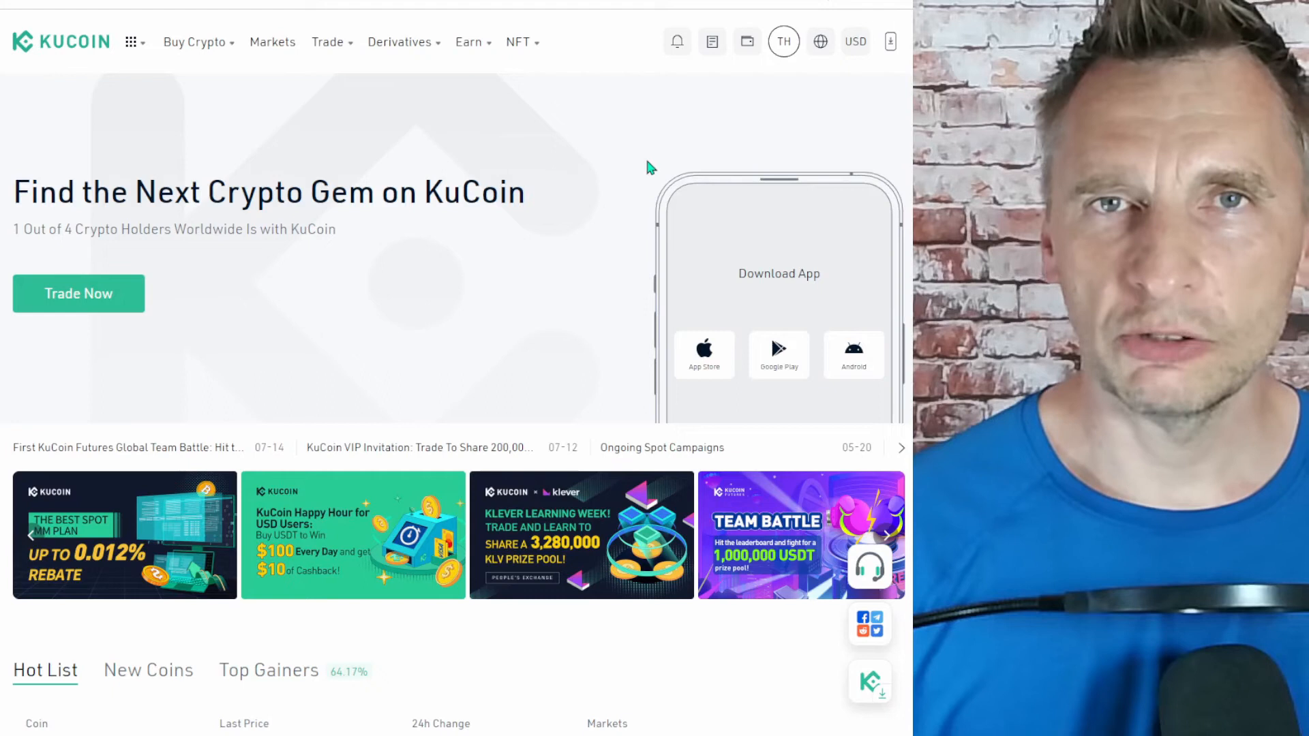
mouse_move(643, 144)
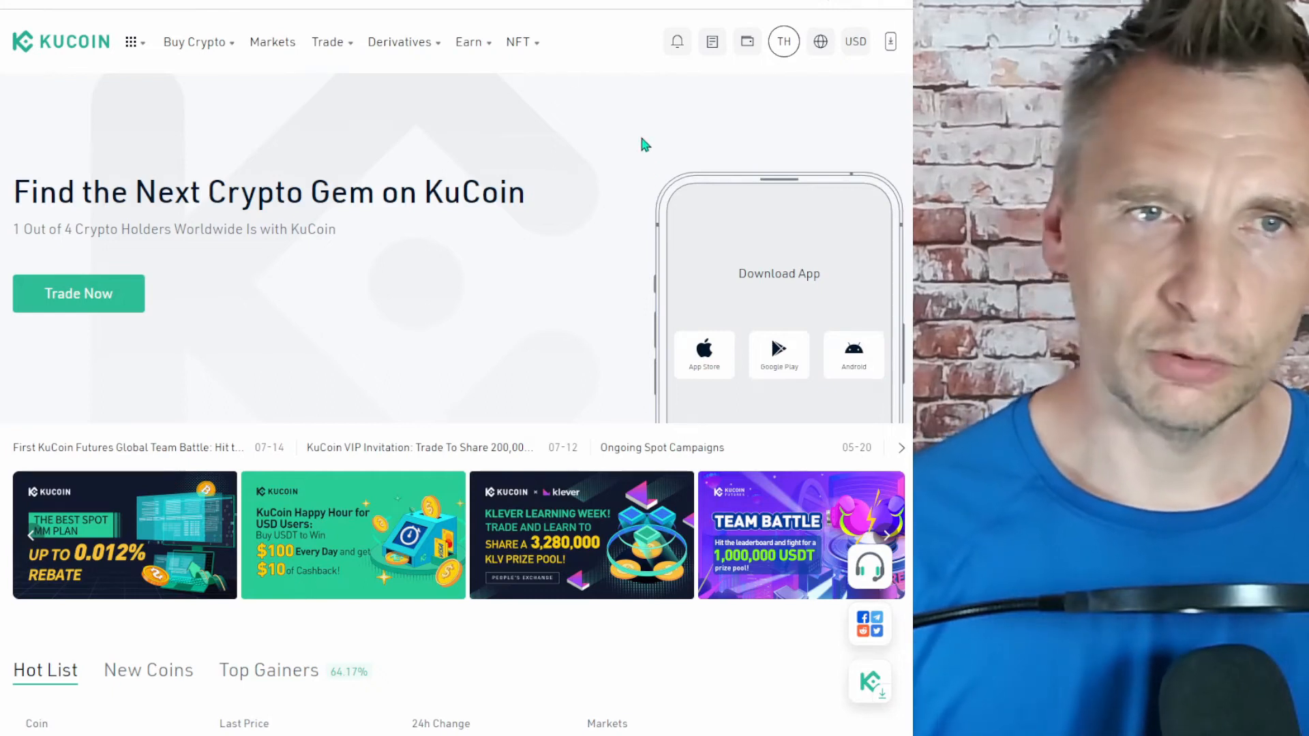
mouse_move(680, 135)
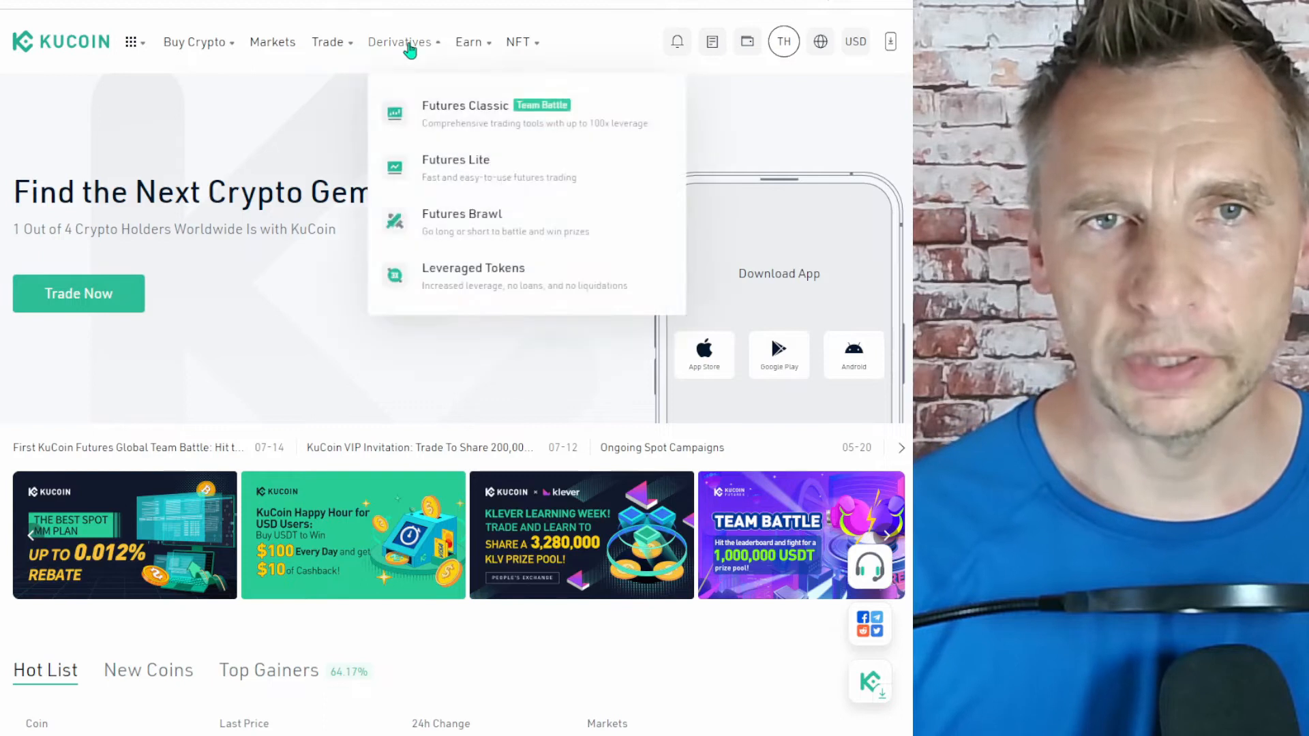
mouse_move(468, 117)
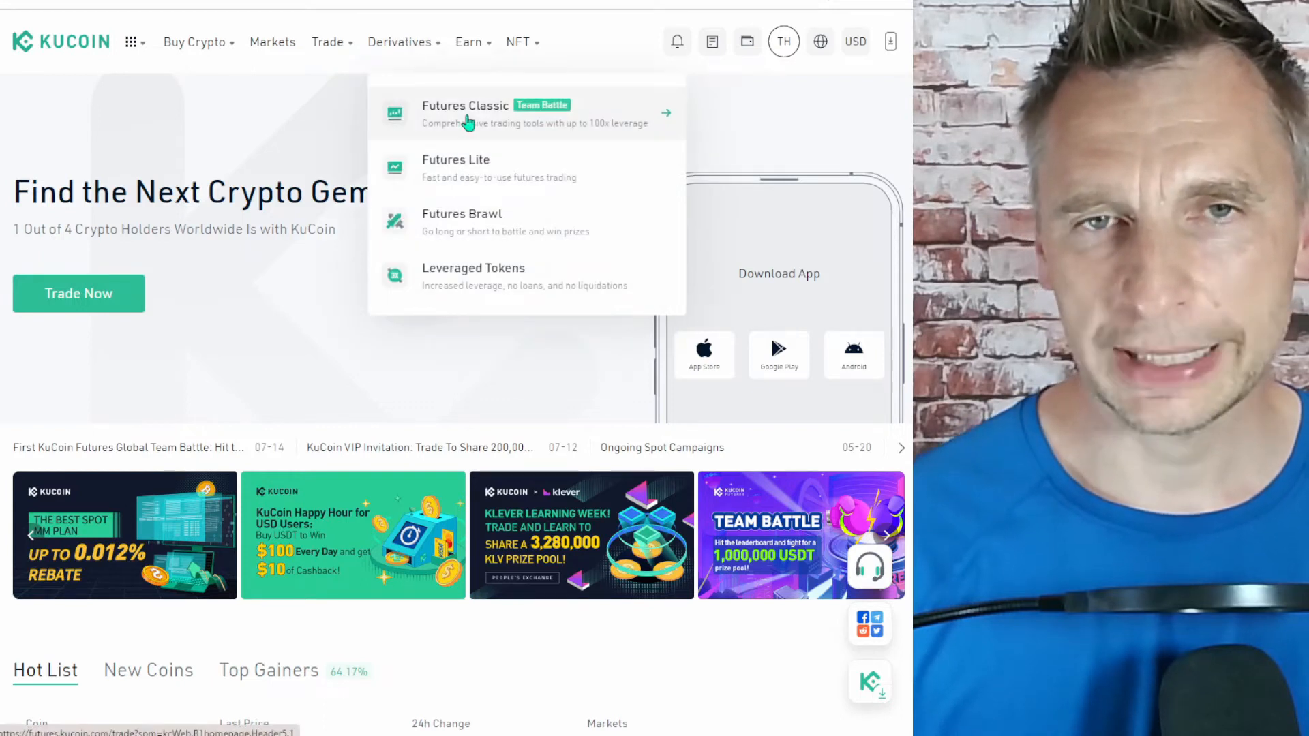
Go to the Futures Classic trading page for the BTC perpetual USDT contract
click(465, 112)
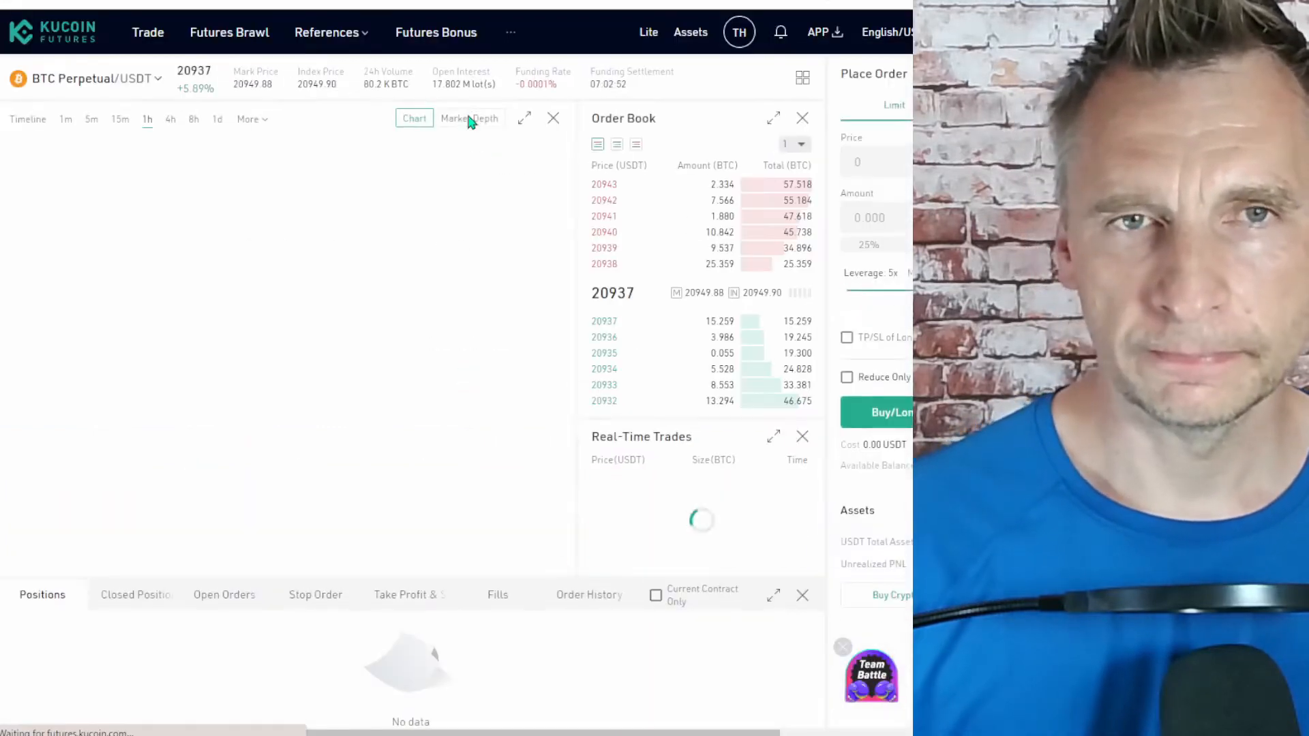
Switch to Paper Trading and list open orders, showing the 1 BTC limit long at 19,200
click(510, 32)
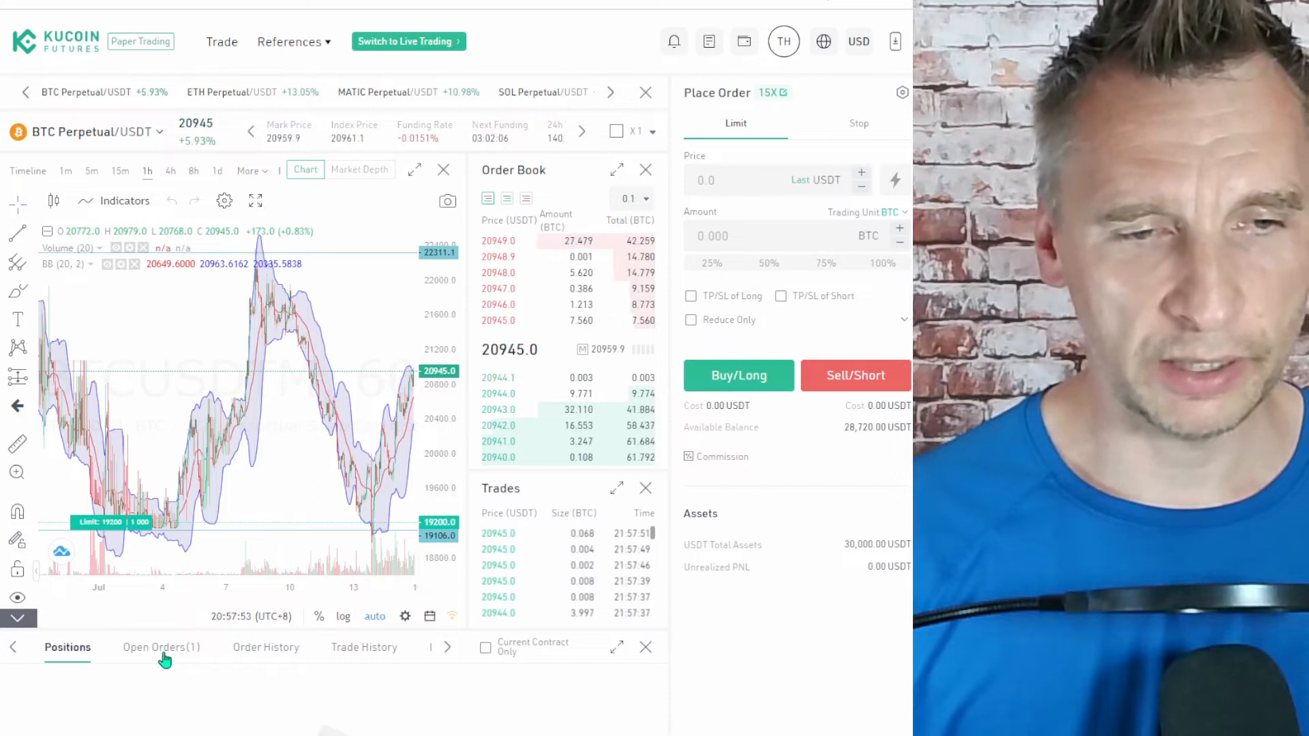
click(160, 647)
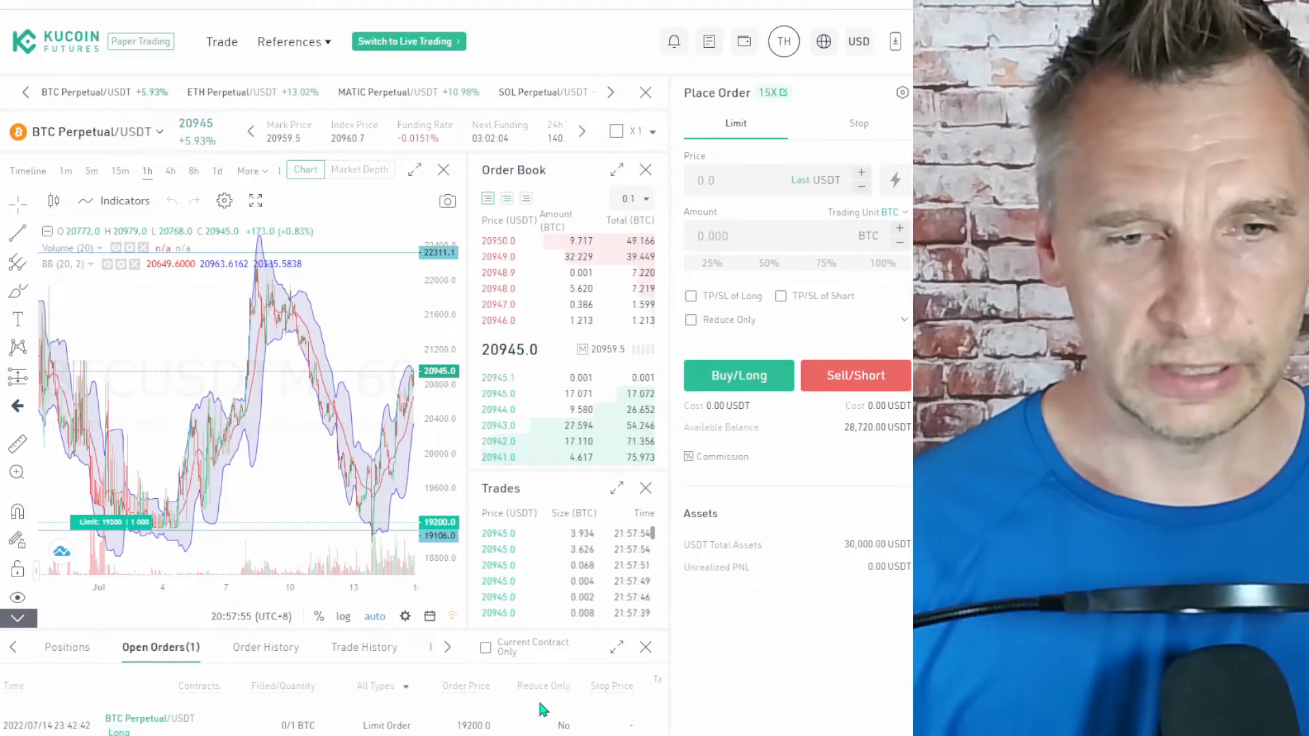
scroll(down, 3)
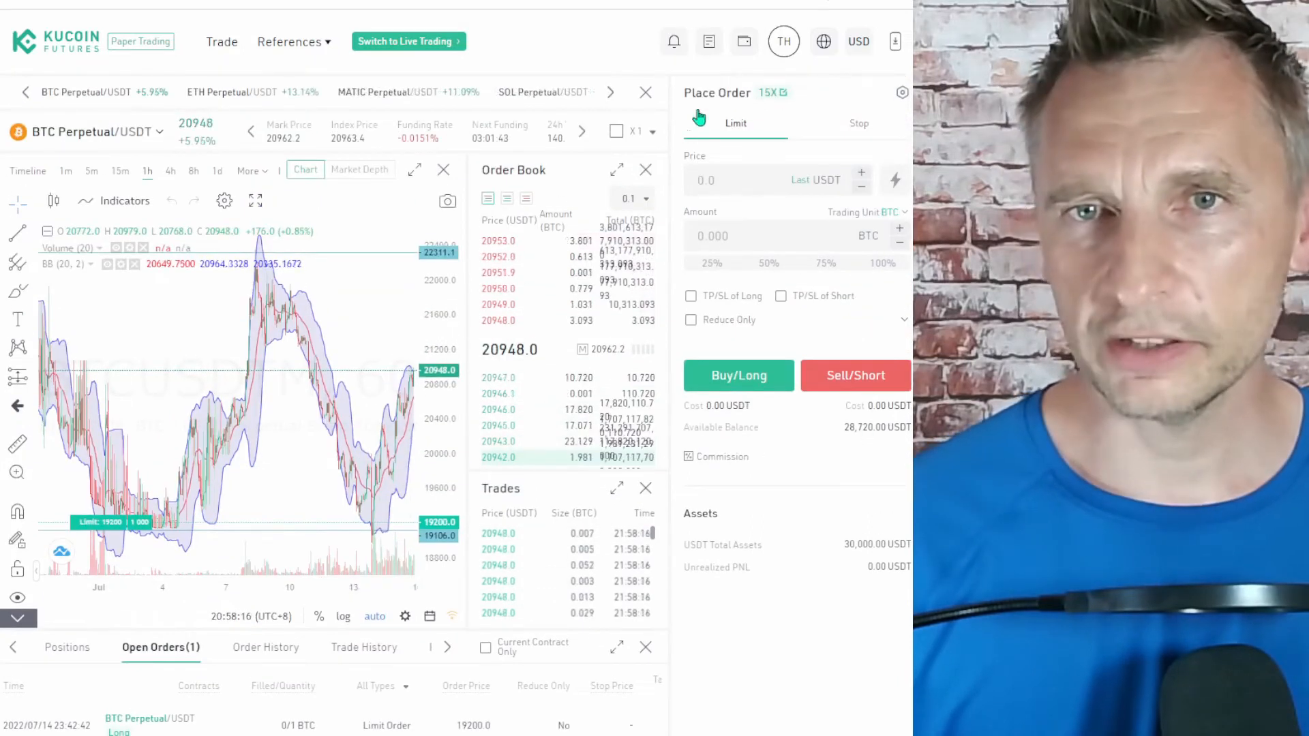
click(768, 92)
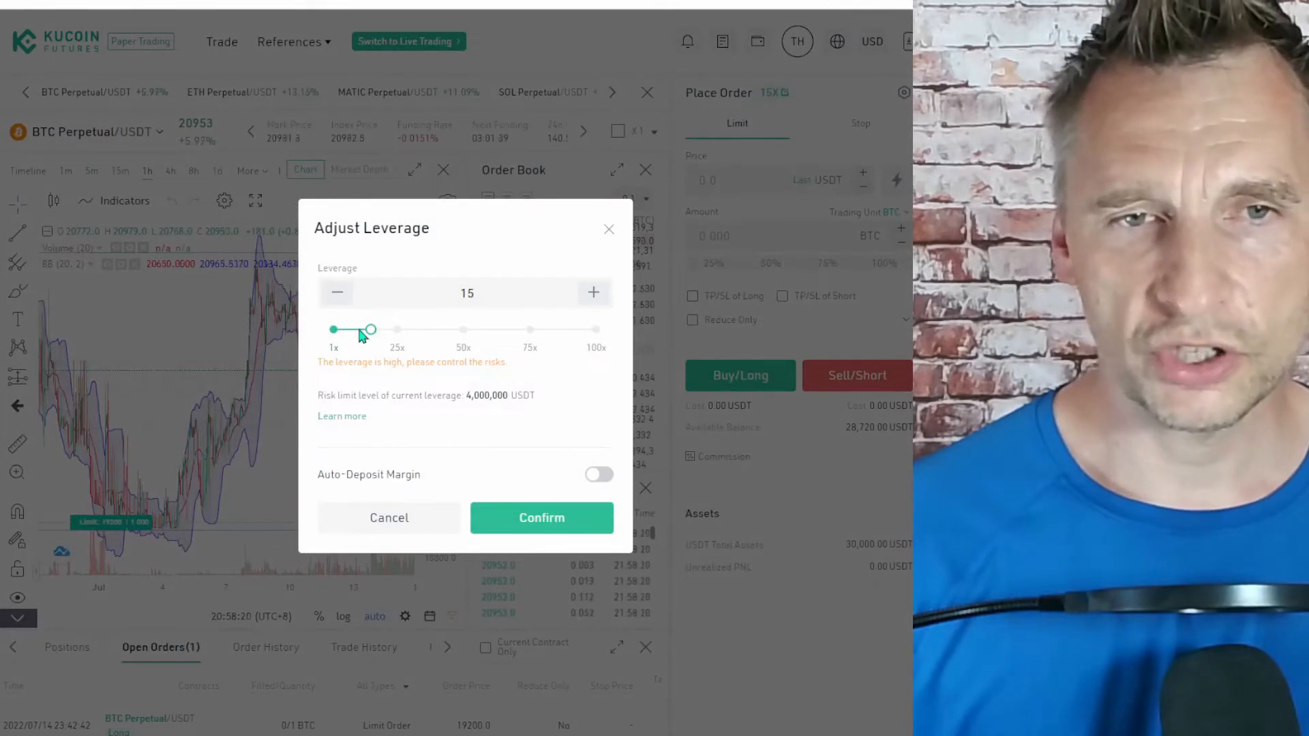
drag(372, 328, 597, 321)
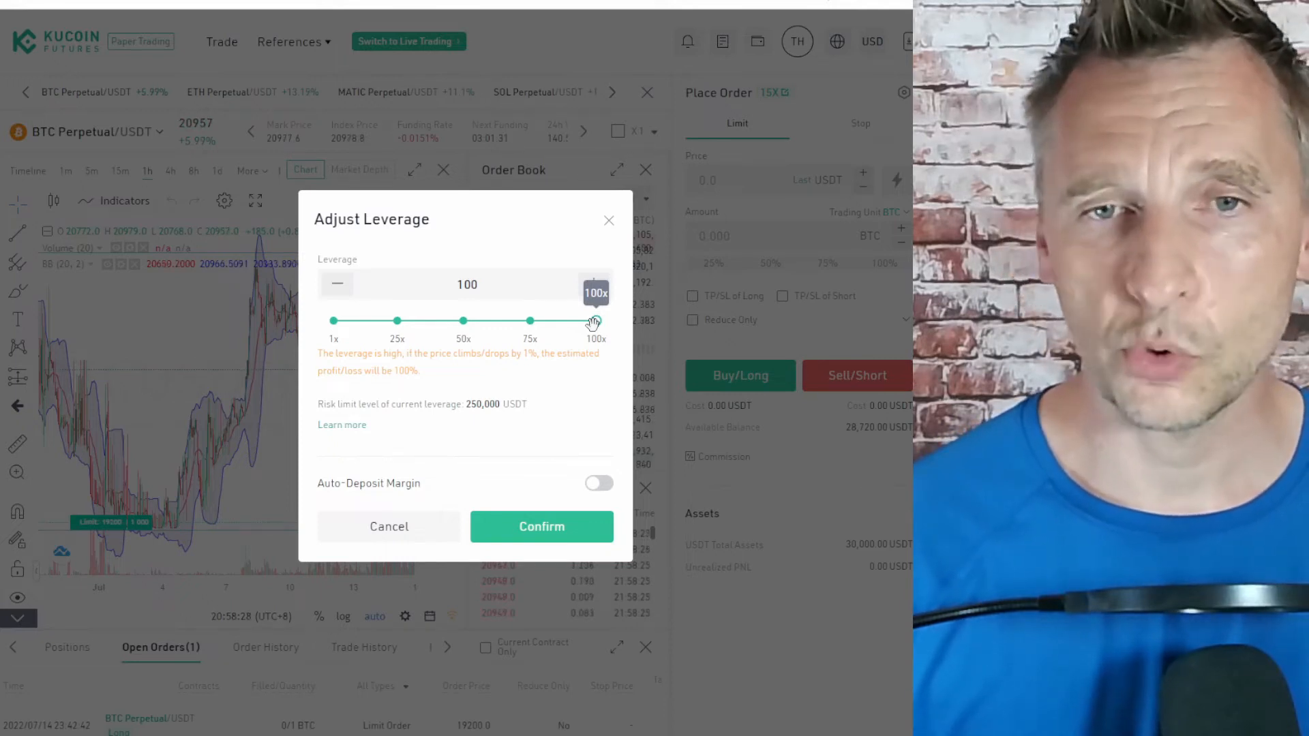
drag(592, 320, 414, 321)
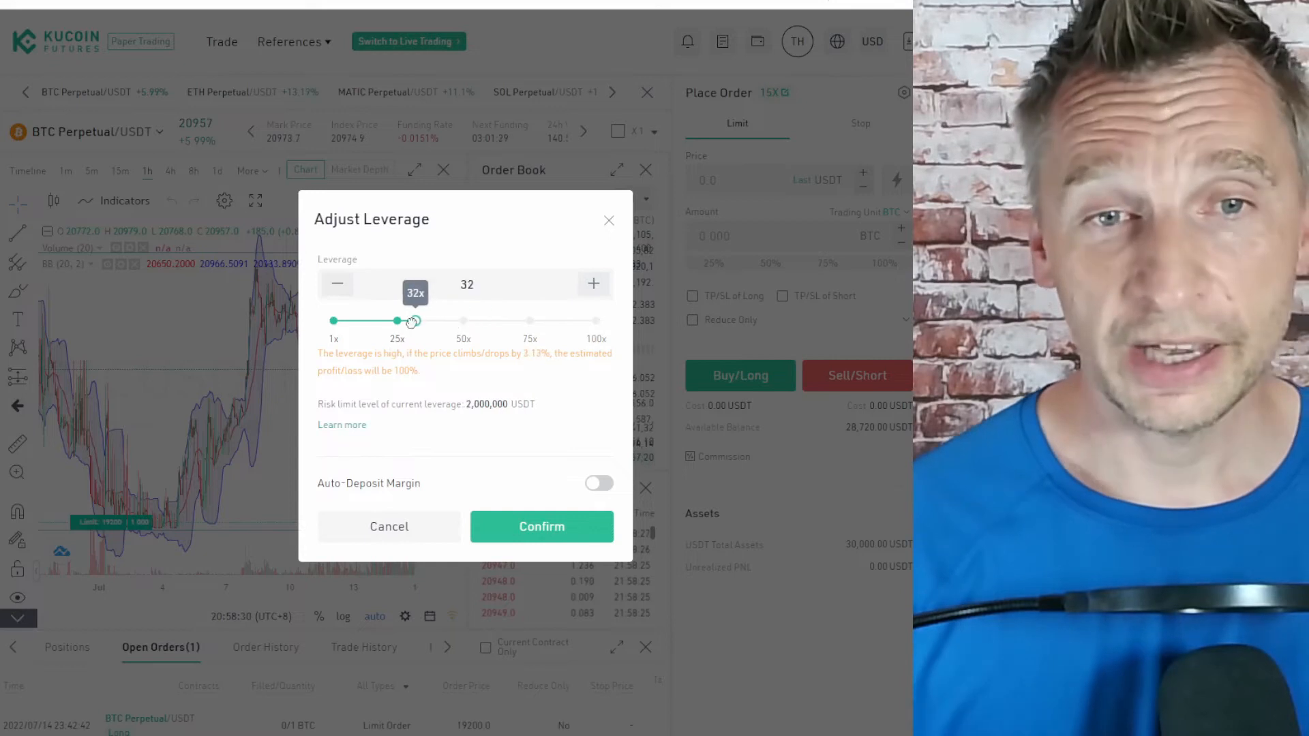
drag(415, 320, 397, 320)
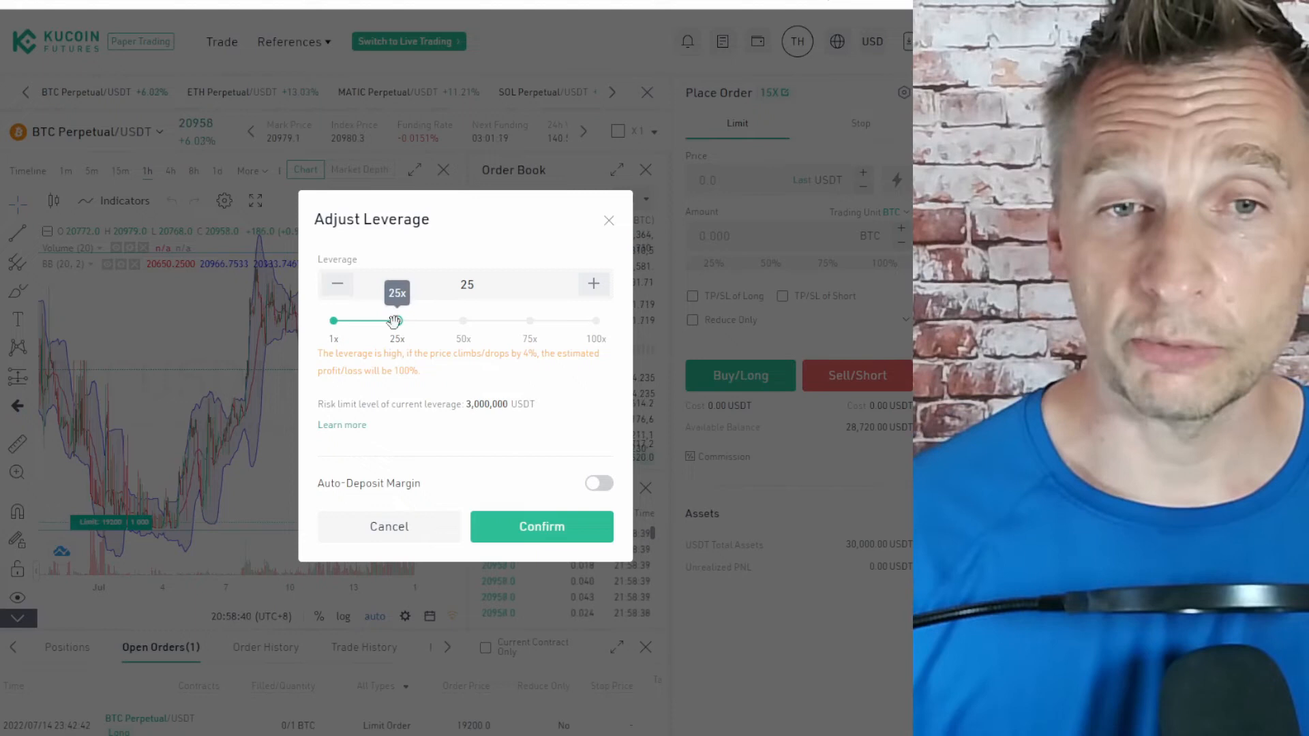
drag(394, 322, 373, 327)
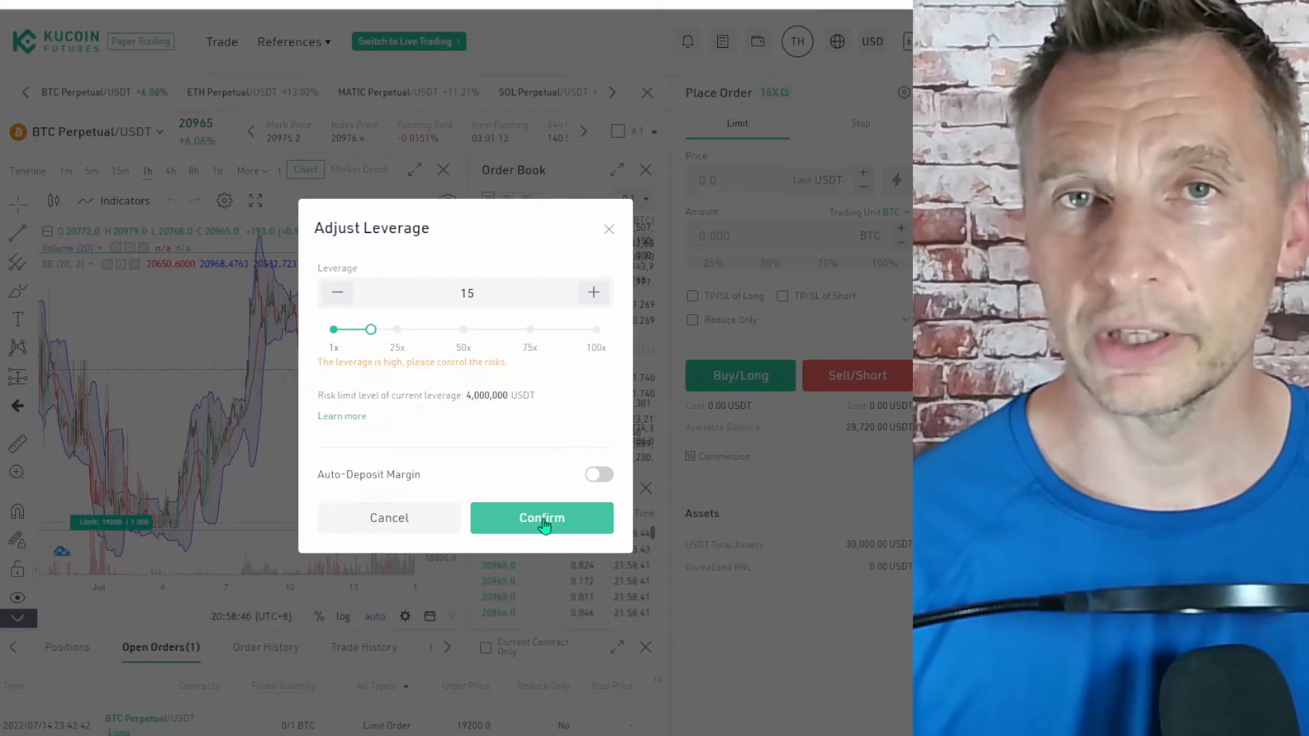
click(541, 518)
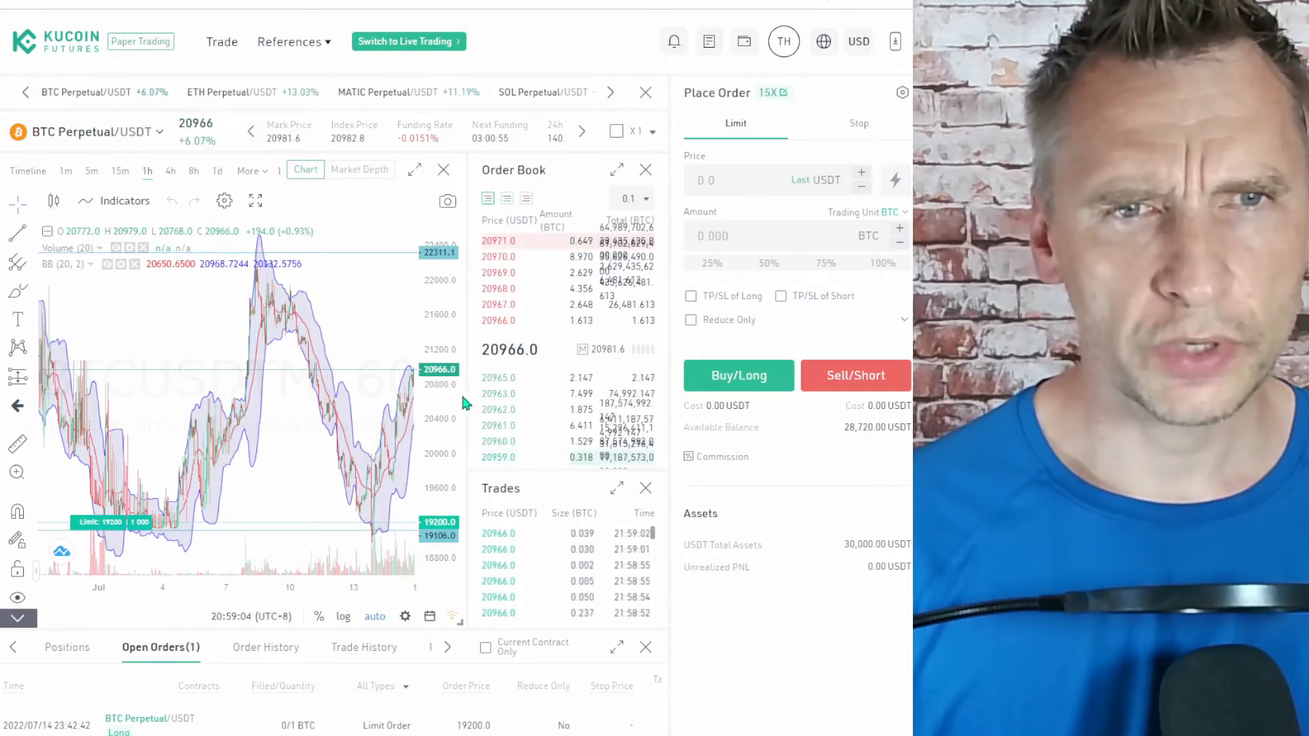
mouse_move(446, 124)
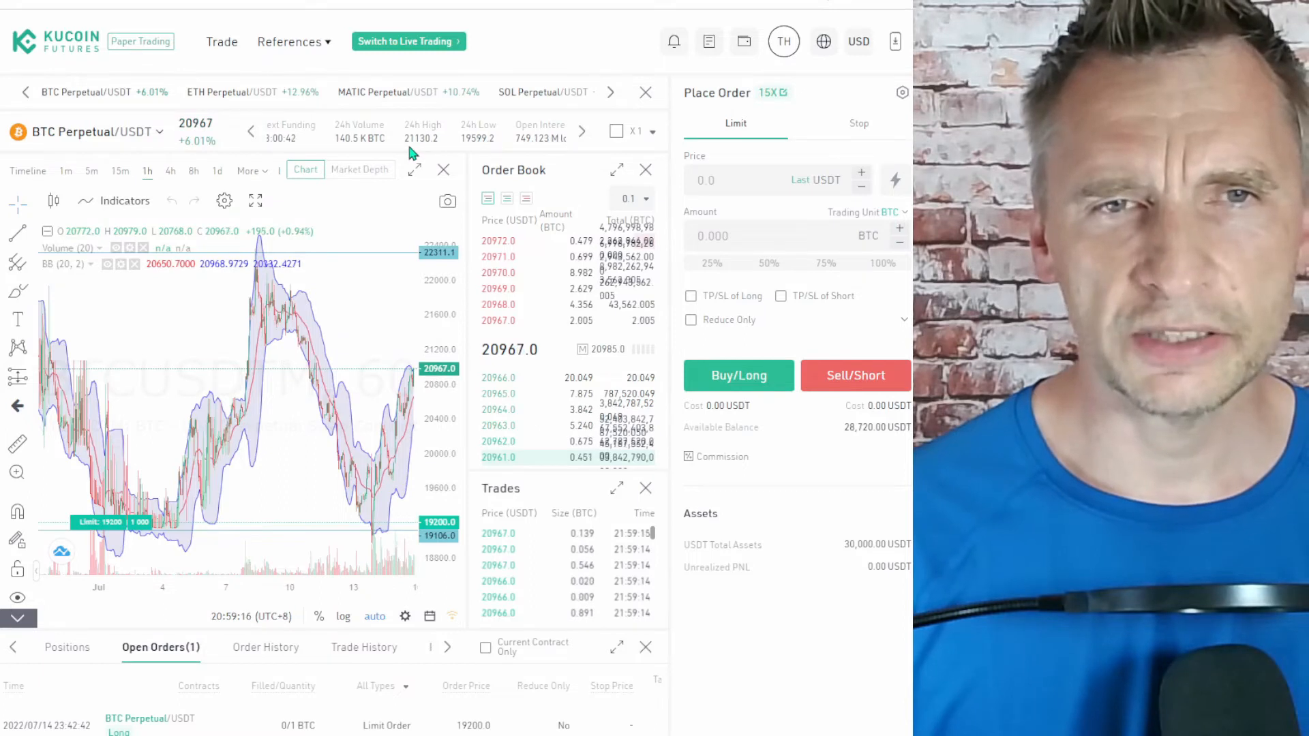
mouse_move(468, 152)
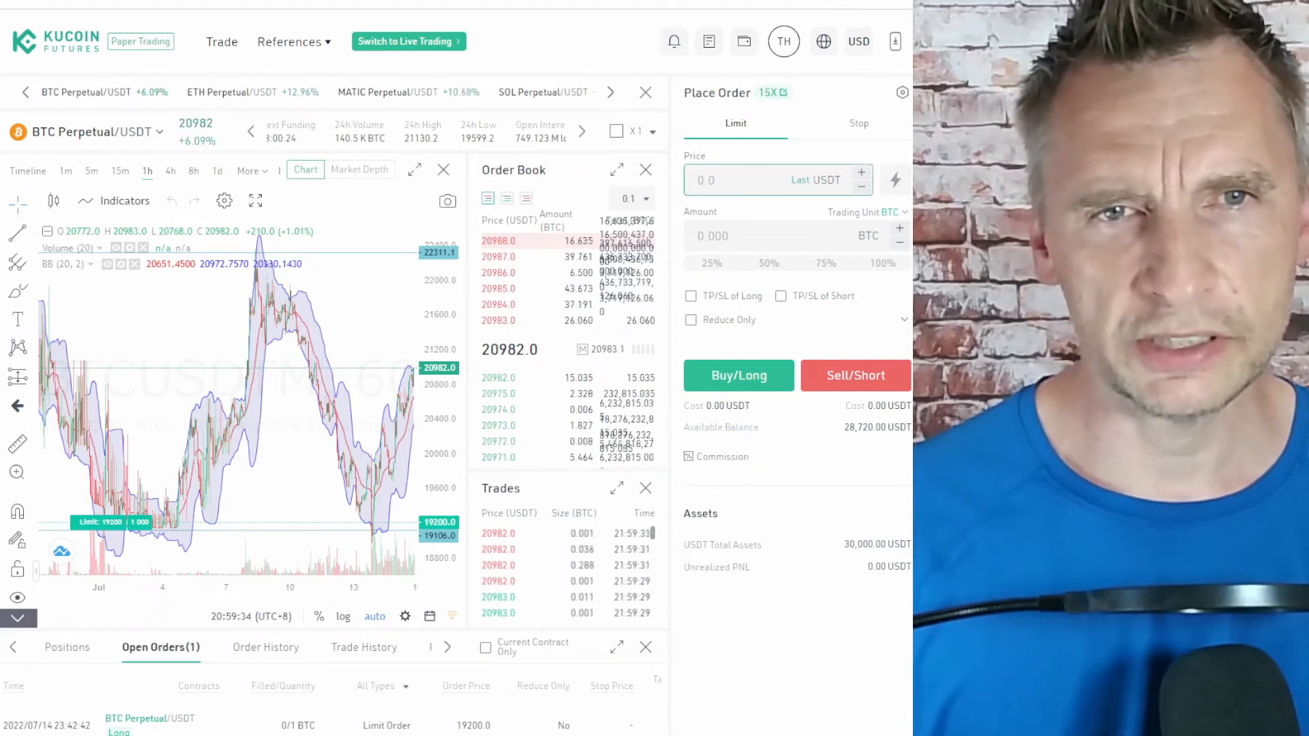
Fill the limit order with price 21,000 USDT and amount 0.5 BTC
text(2100)
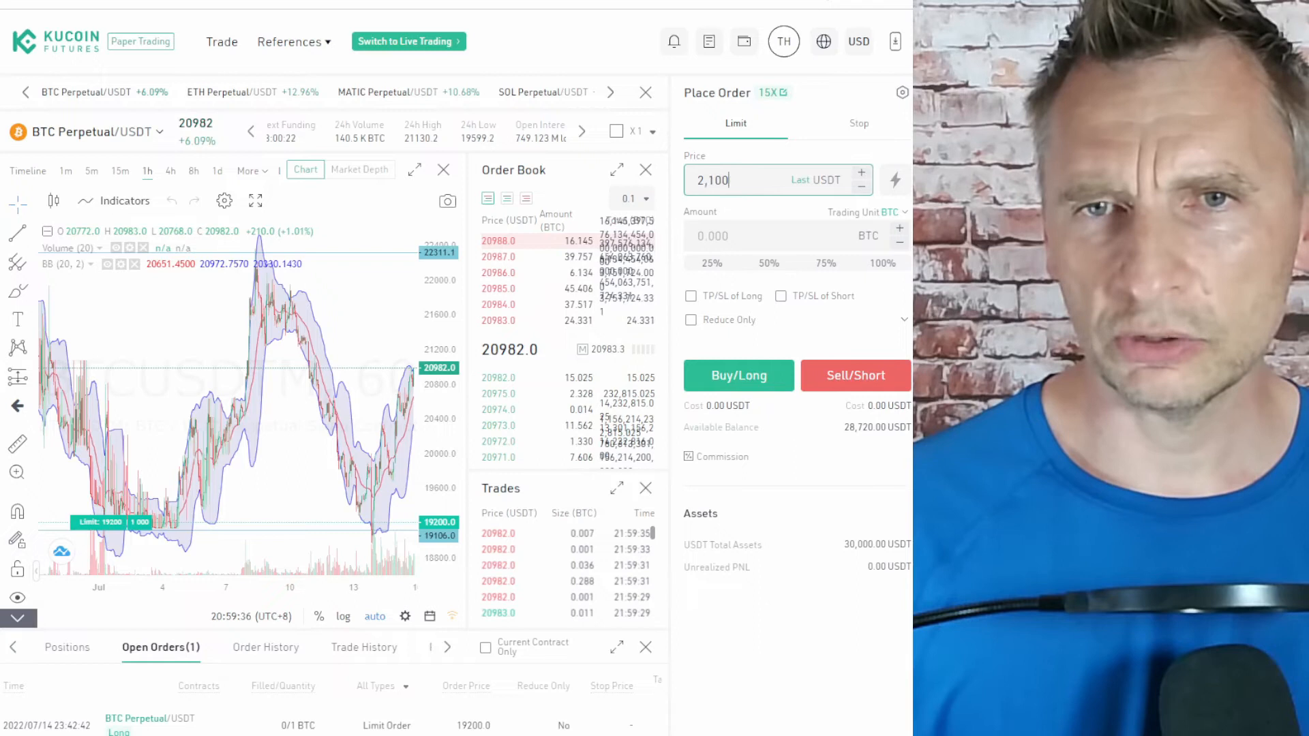
text(21000)
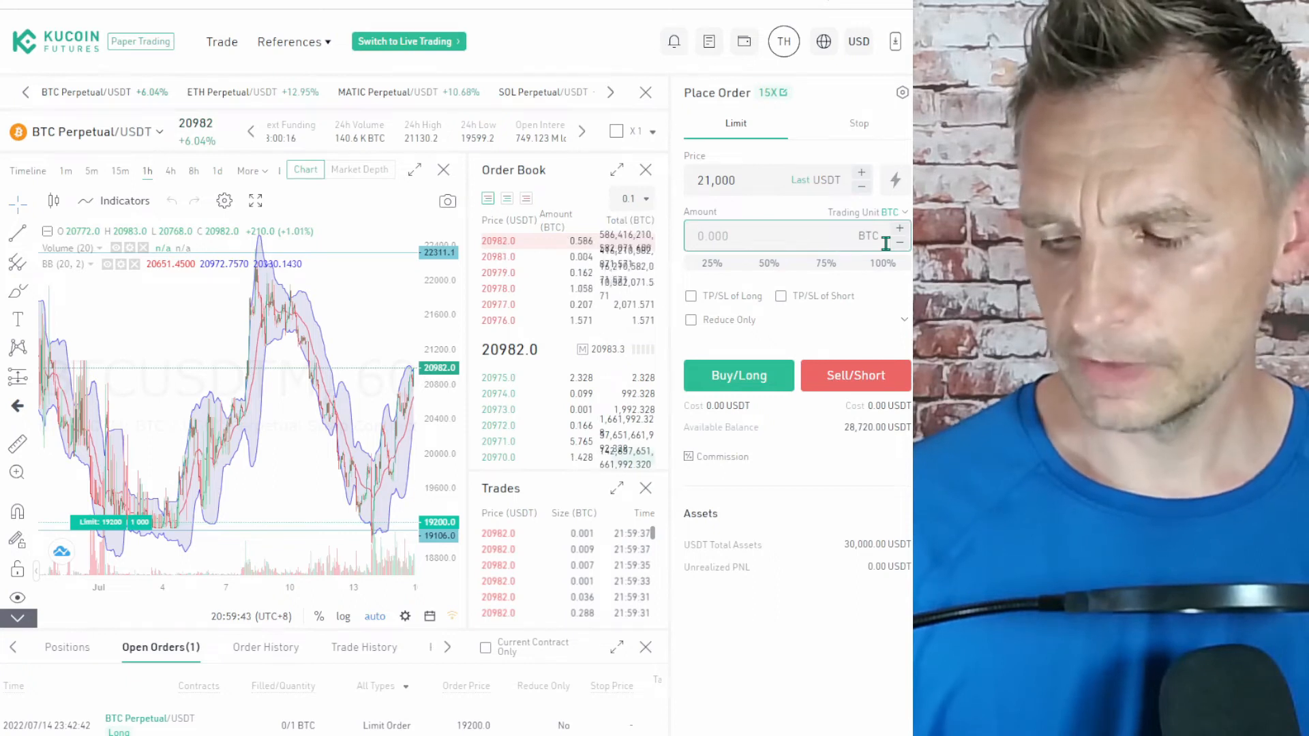
text(0)
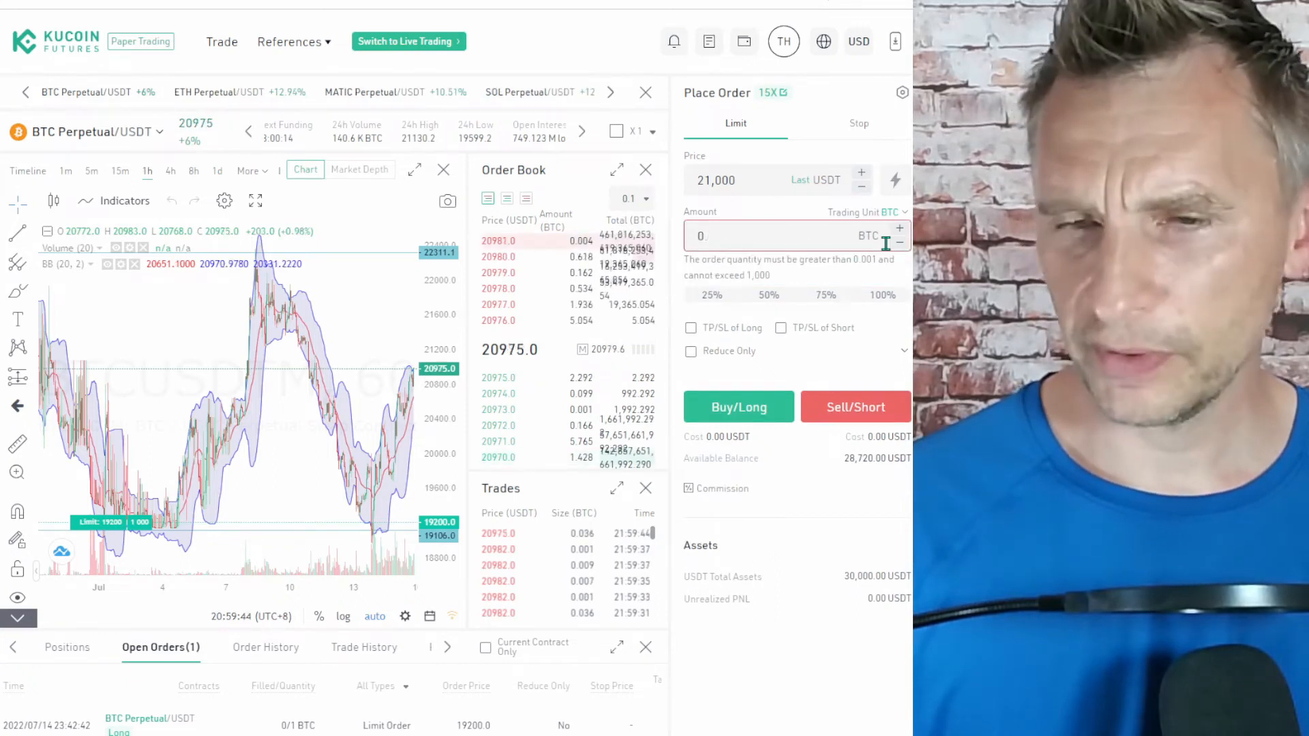
text(0.5)
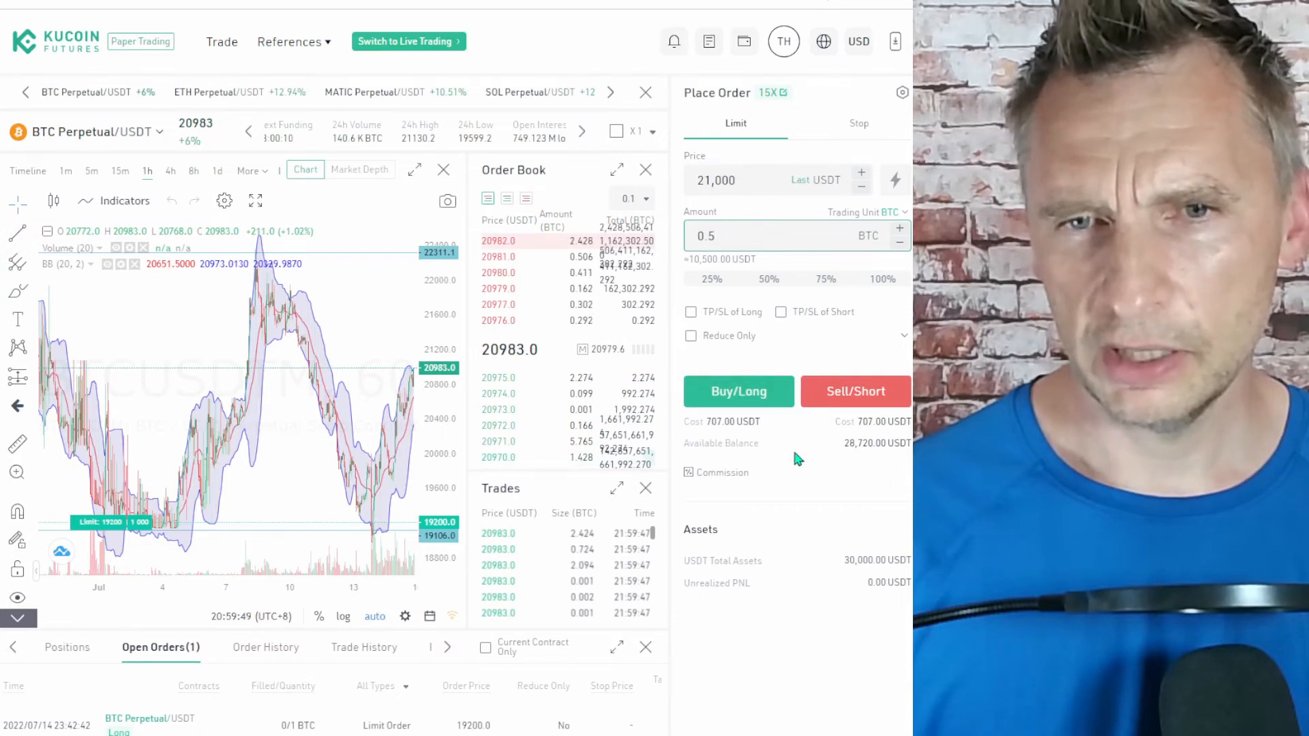
mouse_move(827, 488)
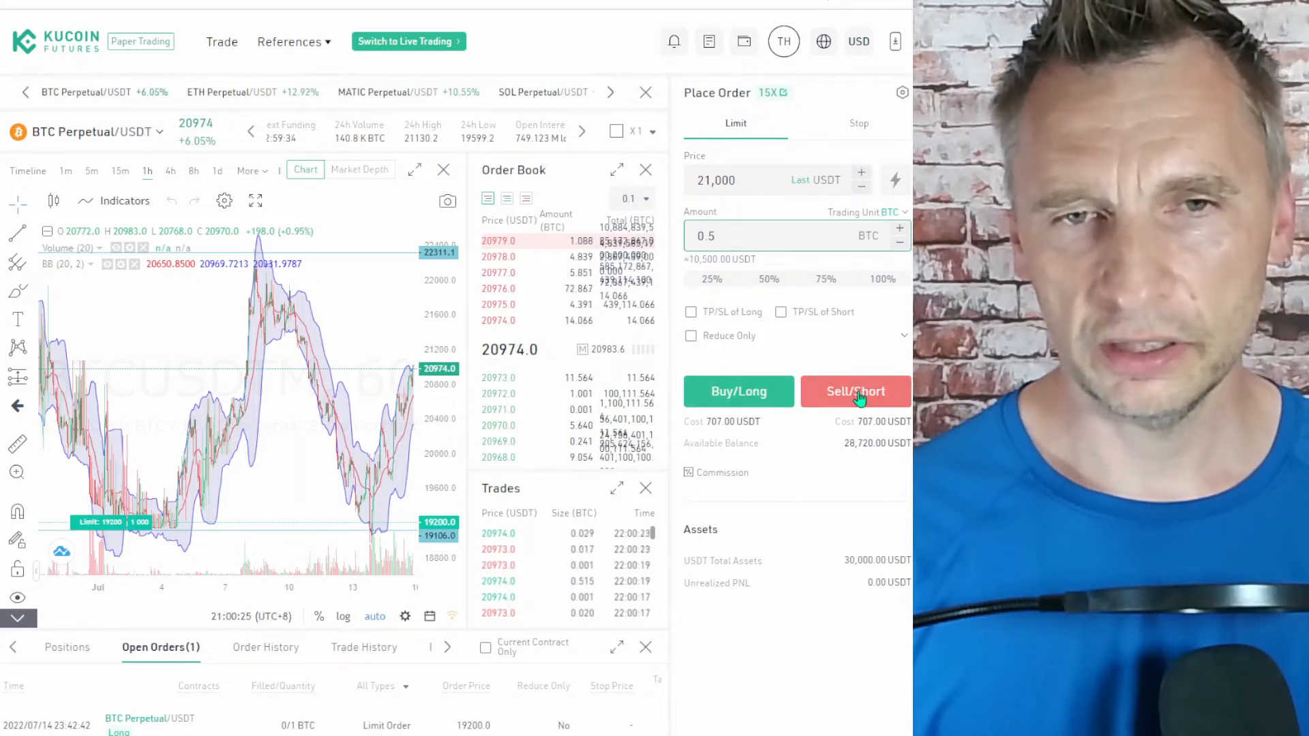
click(855, 391)
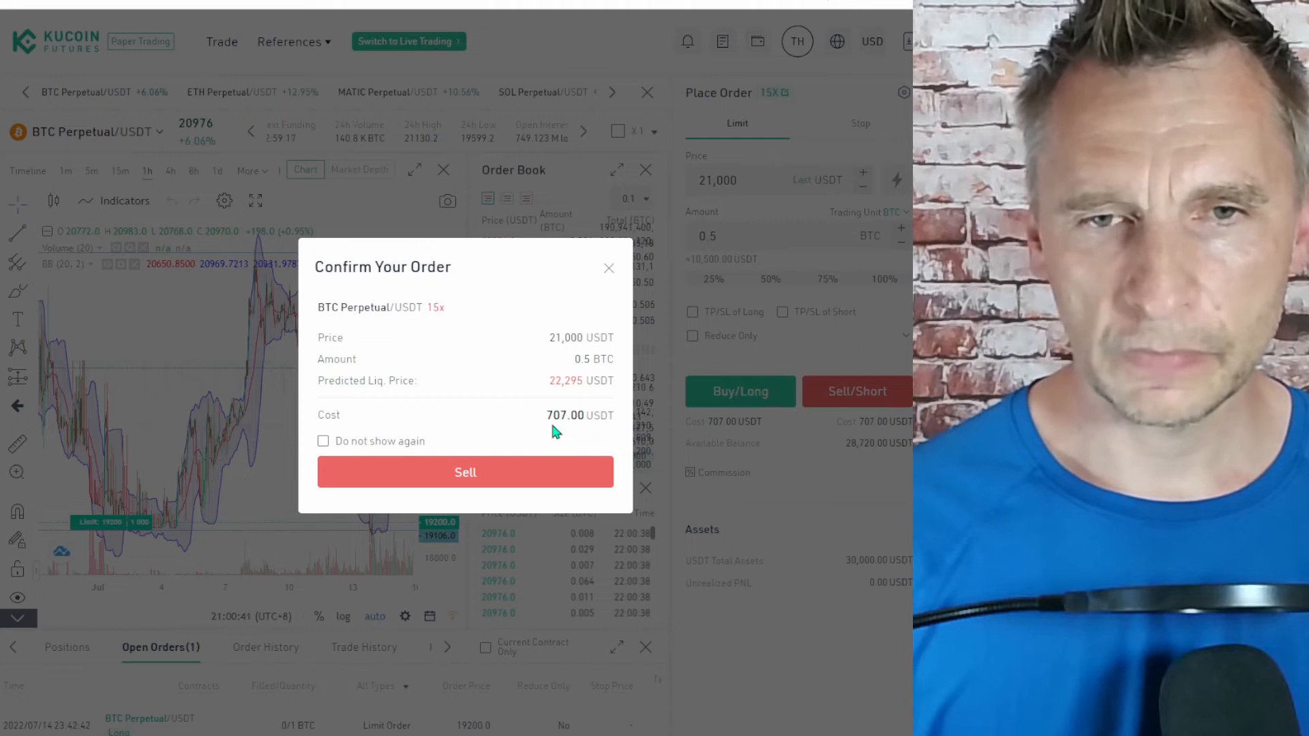
mouse_move(568, 435)
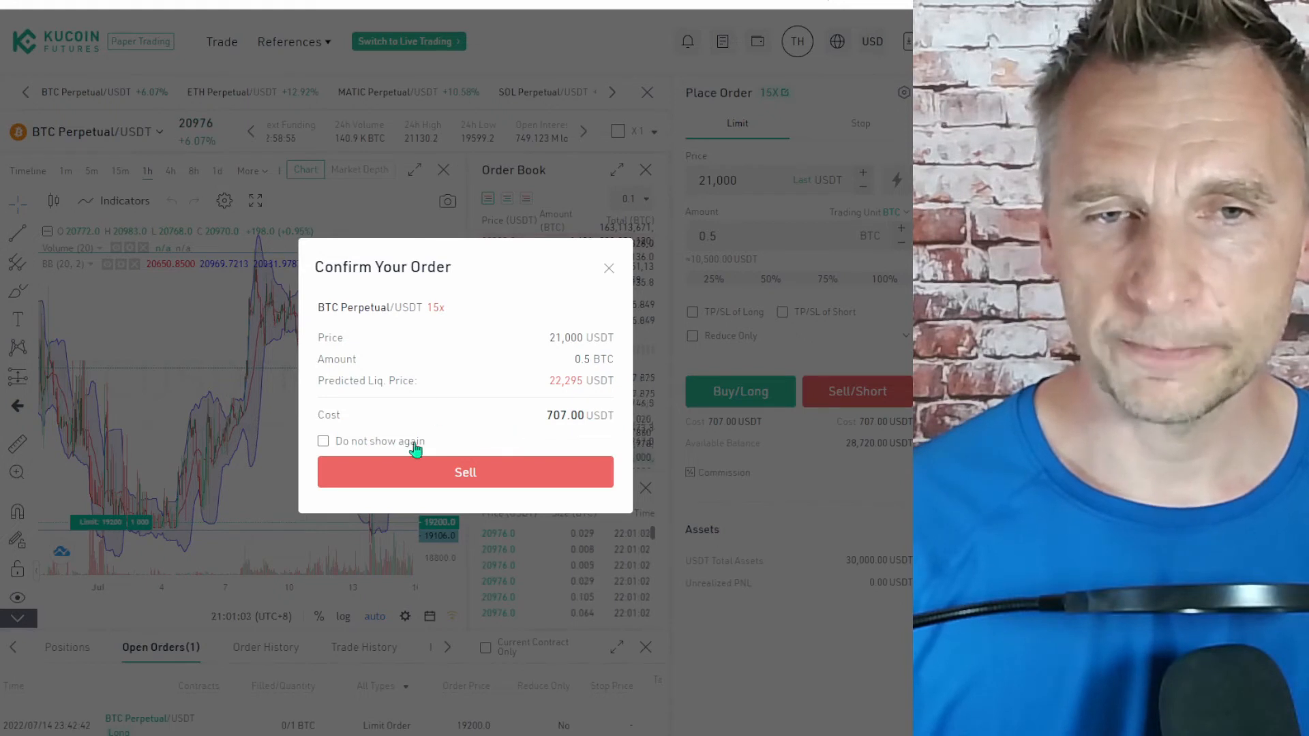
click(465, 472)
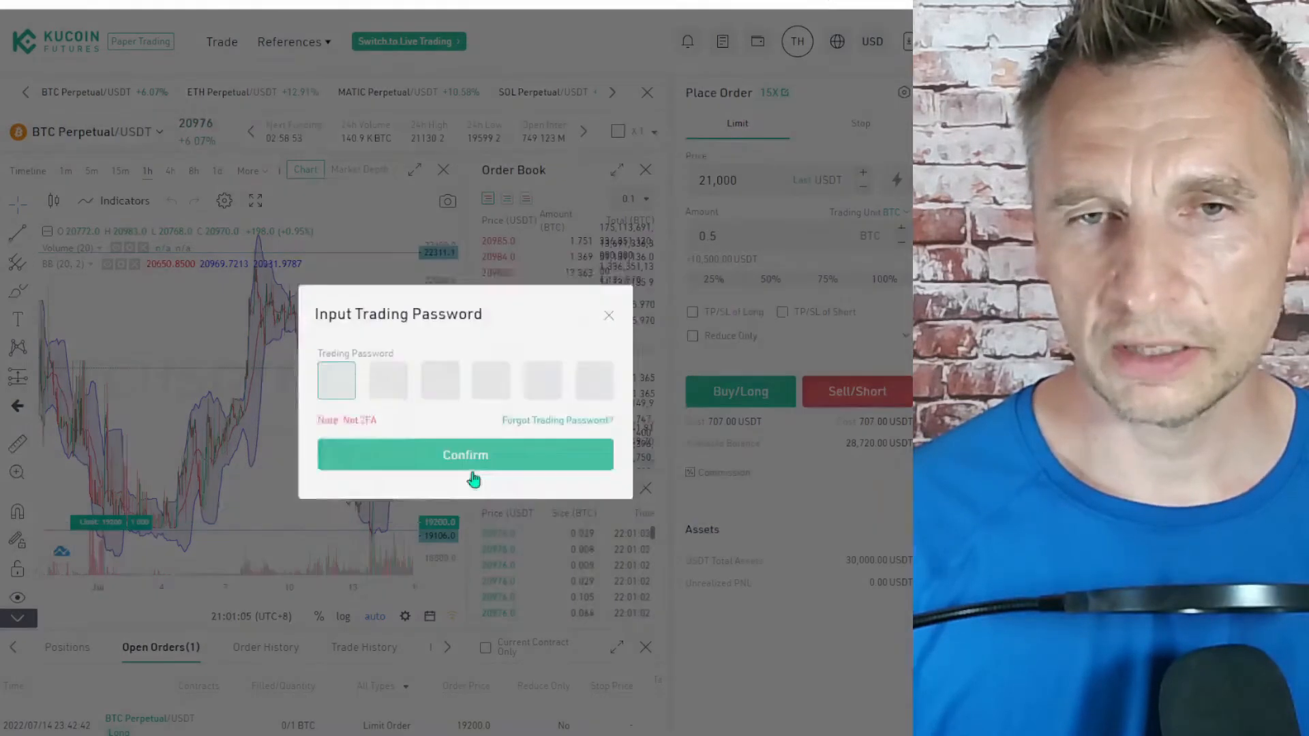
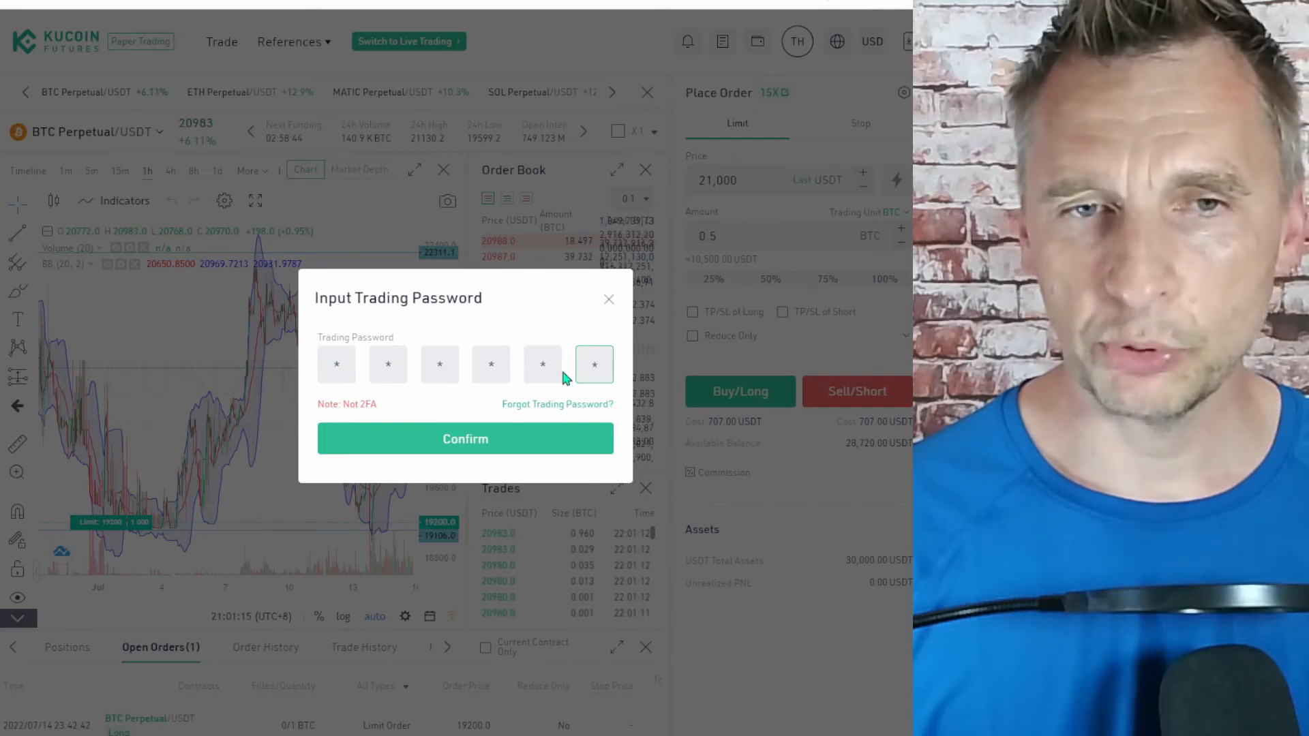
click(464, 439)
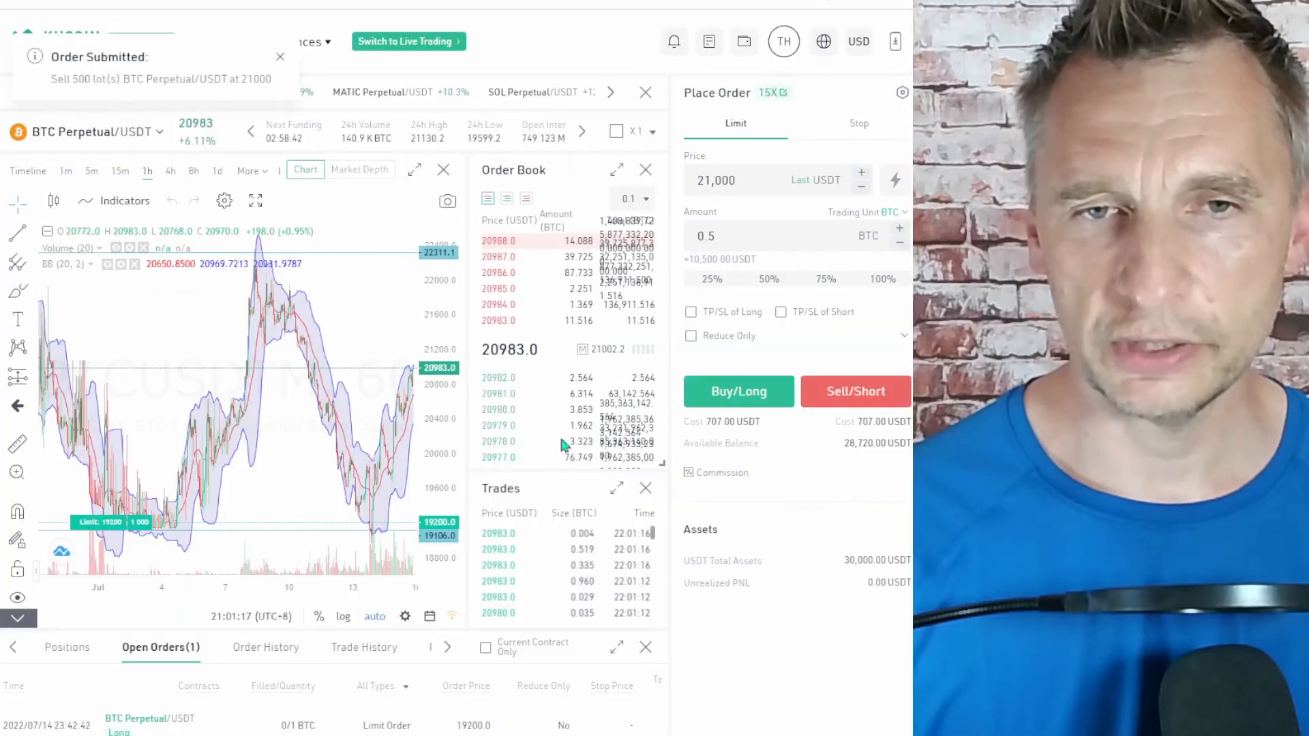
View Open Orders (2) showing the new 21,000 short beside the 19,200 long
click(854, 391)
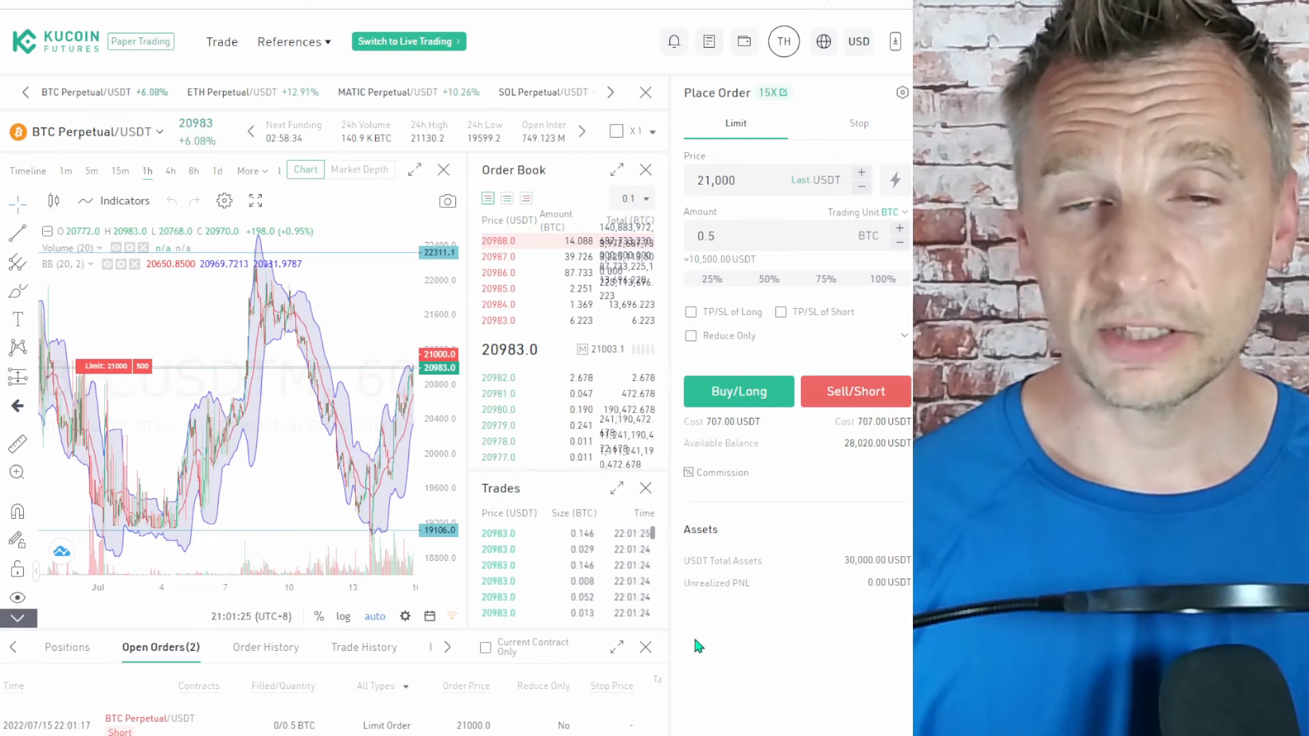
scroll(down, 3)
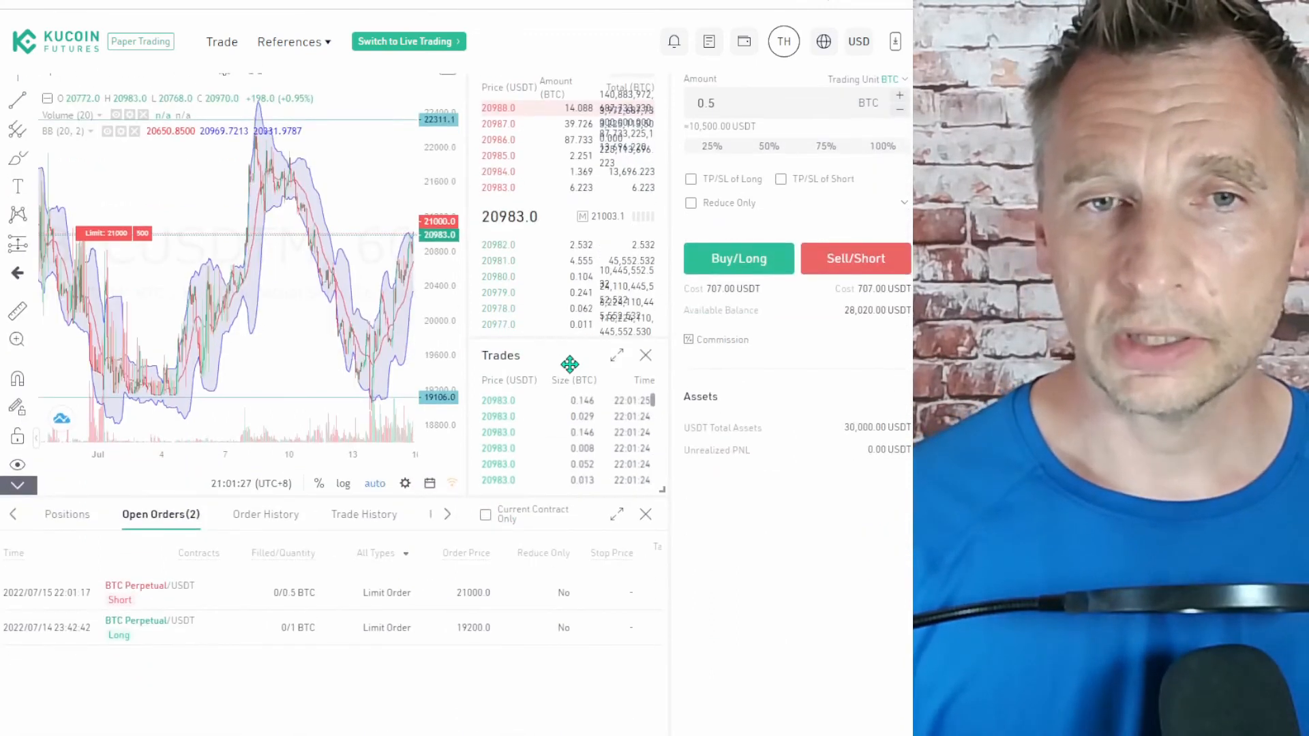